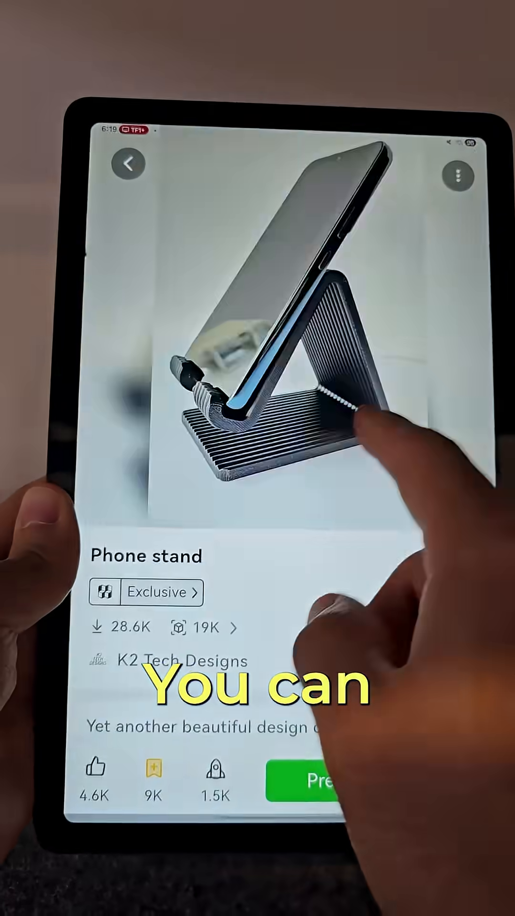
# Step: Open the Phone stand print-profile sheet with A1 mini and a 0.2mm layer profile selected
pyautogui.click(315, 782)
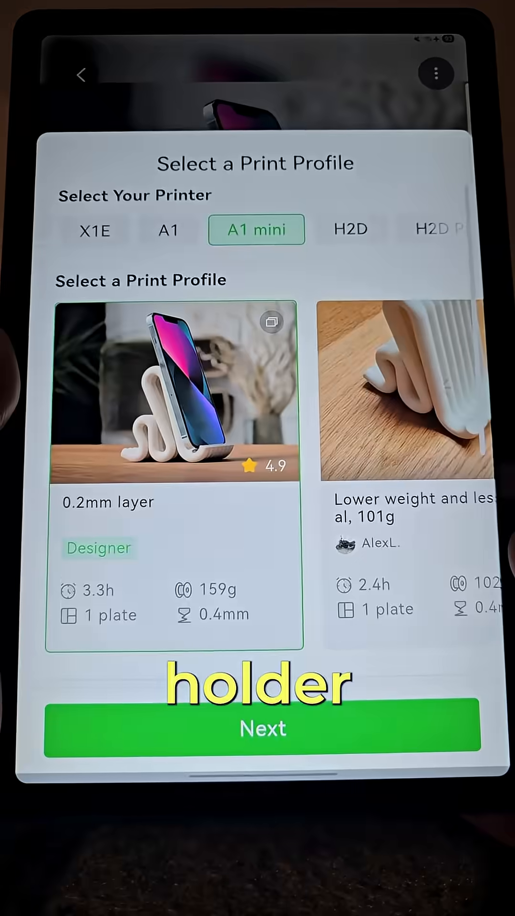